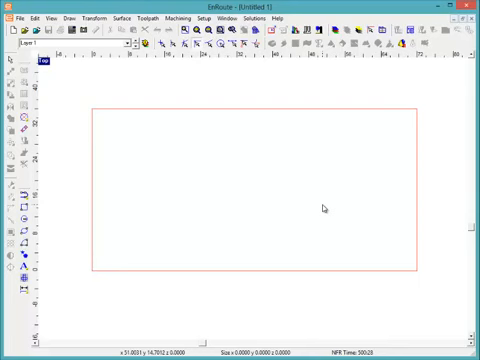
mouse_move(357, 148)
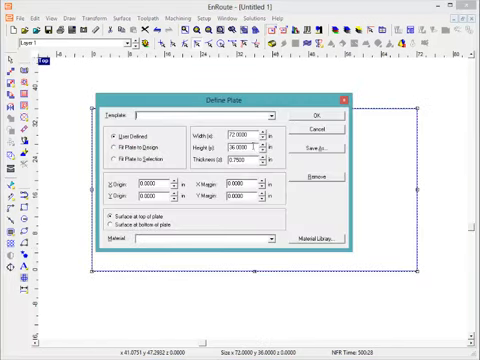
Step: Confirm the 72×36 plate size
left_click(314, 116)
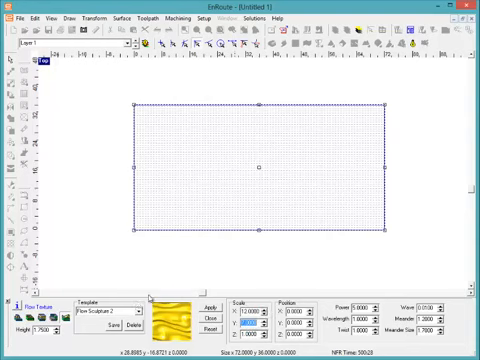
Step: Apply the Flow Sculpture 2 texture to the plate
left_click(203, 311)
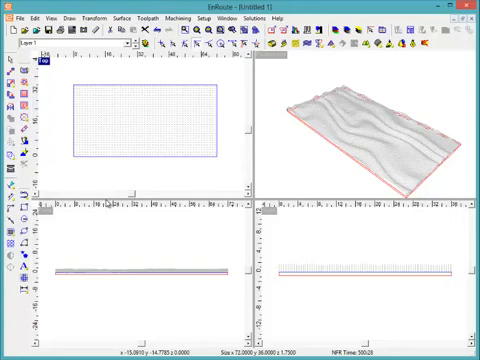
mouse_move(371, 58)
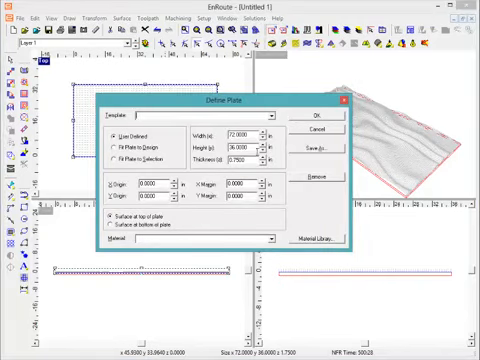
Step: Close the Define Plate settings with OK
left_click(298, 120)
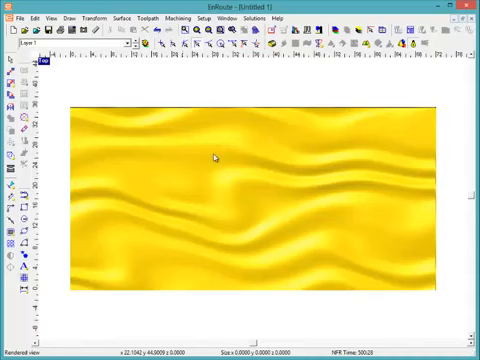
mouse_move(352, 173)
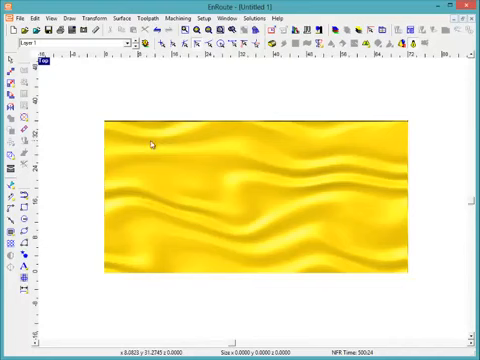
mouse_move(200, 110)
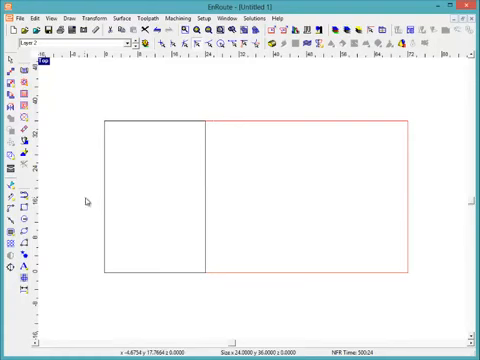
Step: Click in the drawing area while laying out the 24×36 panel rectangles
left_click(155, 195)
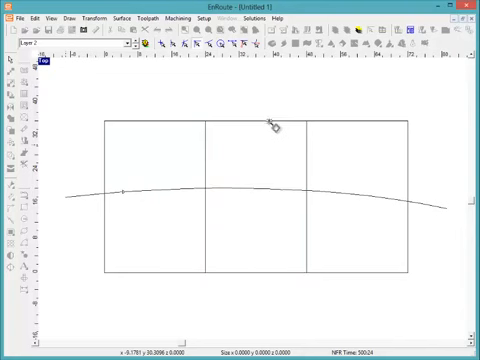
mouse_move(89, 123)
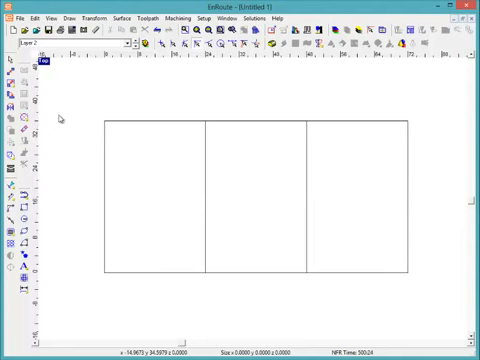
mouse_move(78, 110)
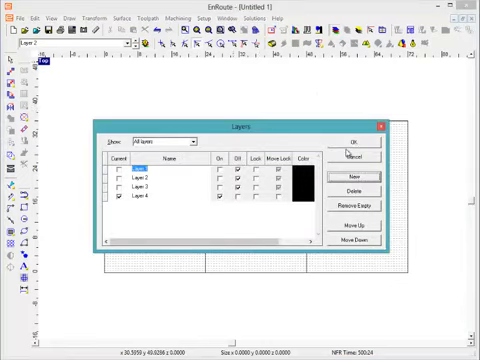
Step: Select the middle panel relief and merge it with the base relief
left_click(348, 143)
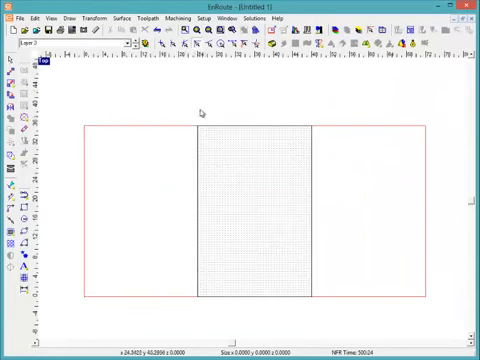
left_click(256, 217)
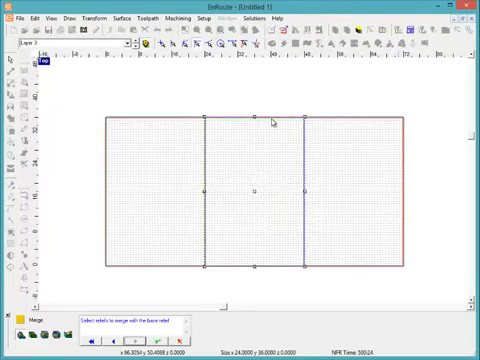
mouse_move(238, 216)
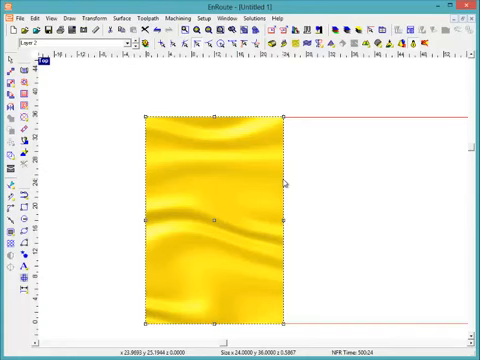
mouse_move(108, 138)
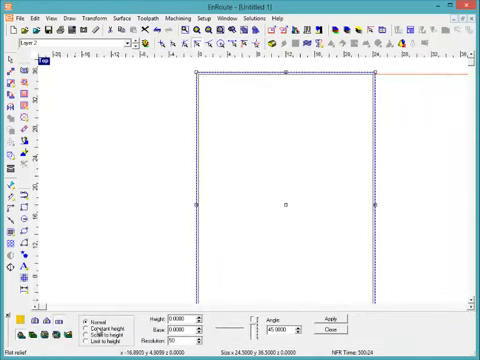
Step: Begin creating a flat relief from the 24.5×36.5 panel outline
left_click(326, 316)
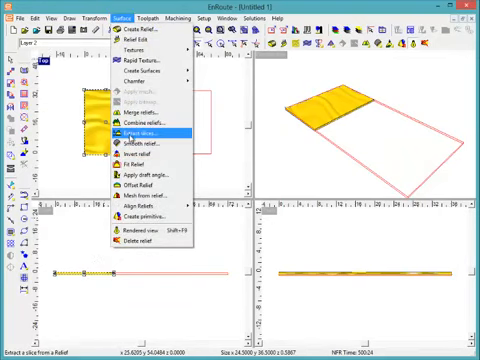
mouse_move(140, 133)
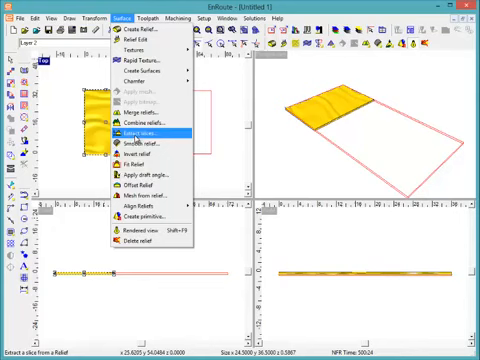